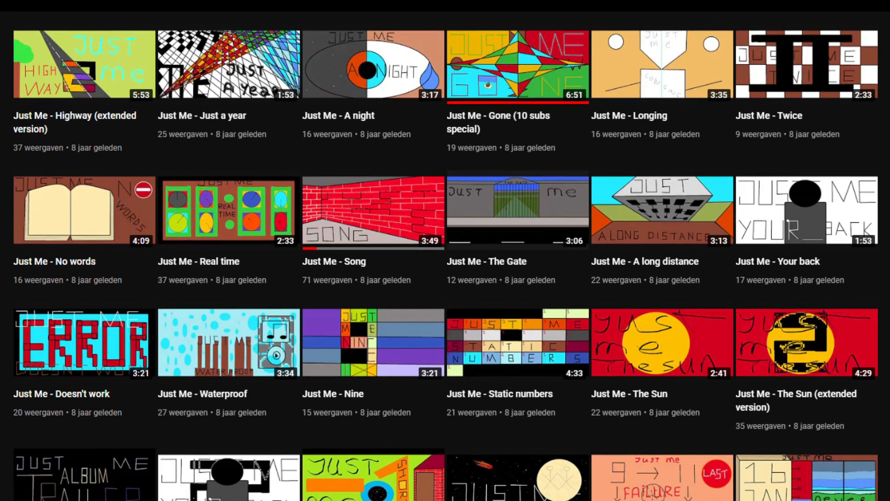
Scroll the YouTube channel down to the Feel Good Inc. (Just Me Remix) 100th song special.
scroll(down, 3)
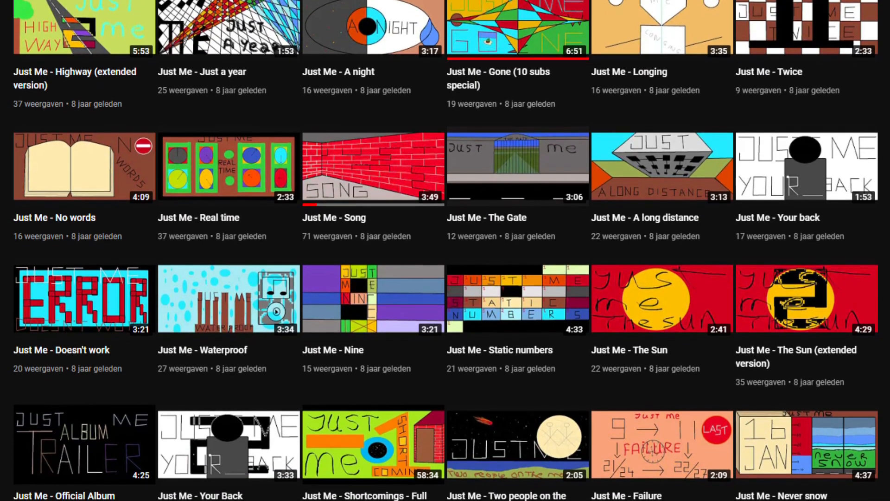
scroll(down, 3)
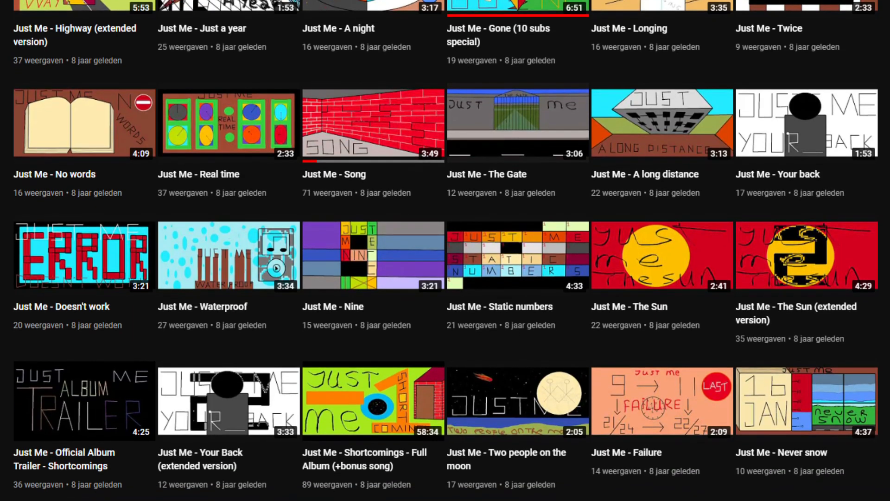
scroll(down, 3)
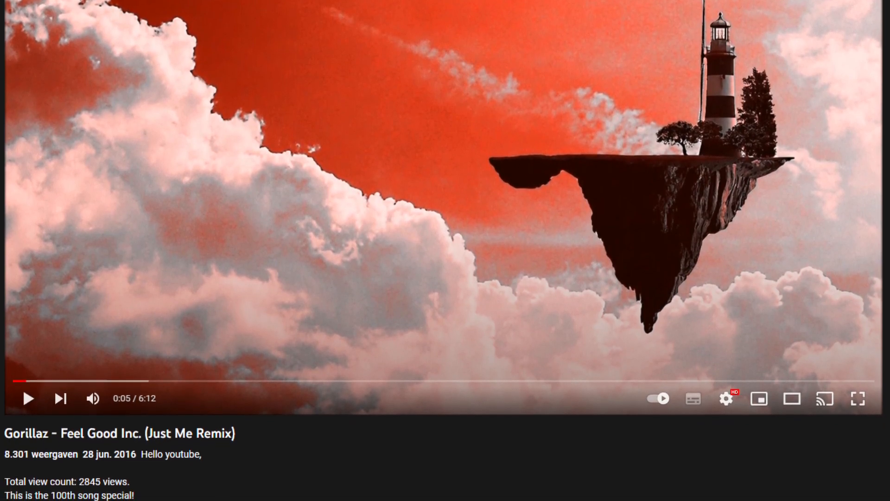
scroll(down, 3)
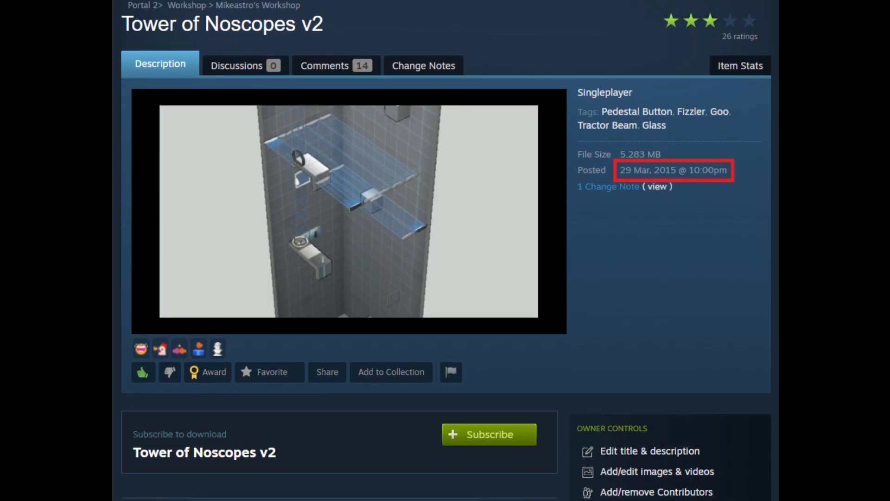
Scroll The Talos Principle - Testchambers collection's description, walkthrough links and author replies.
scroll(down, 3)
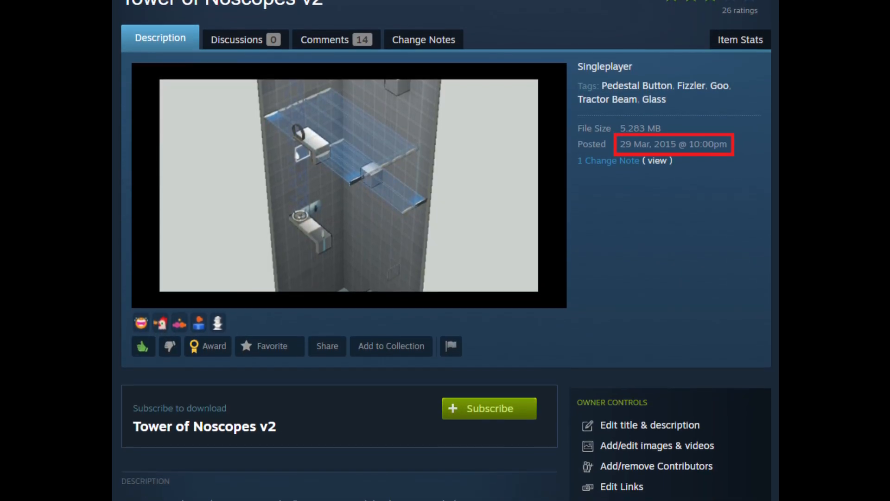
scroll(down, 3)
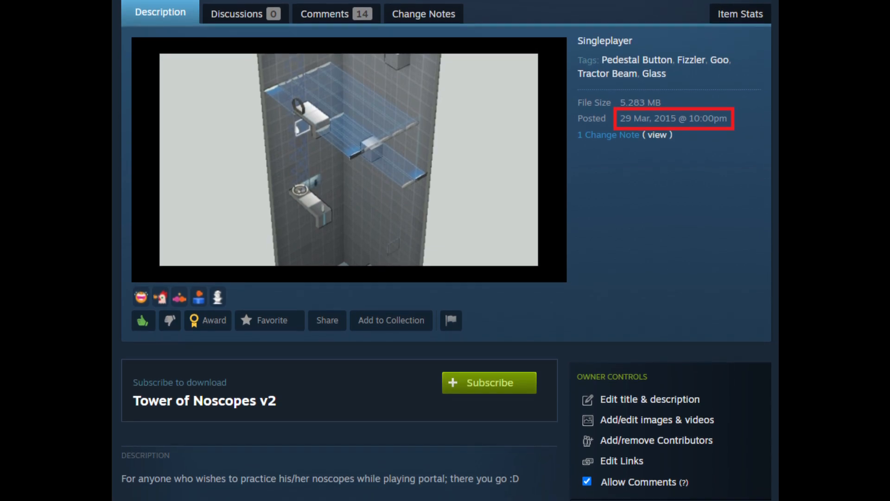
scroll(down, 3)
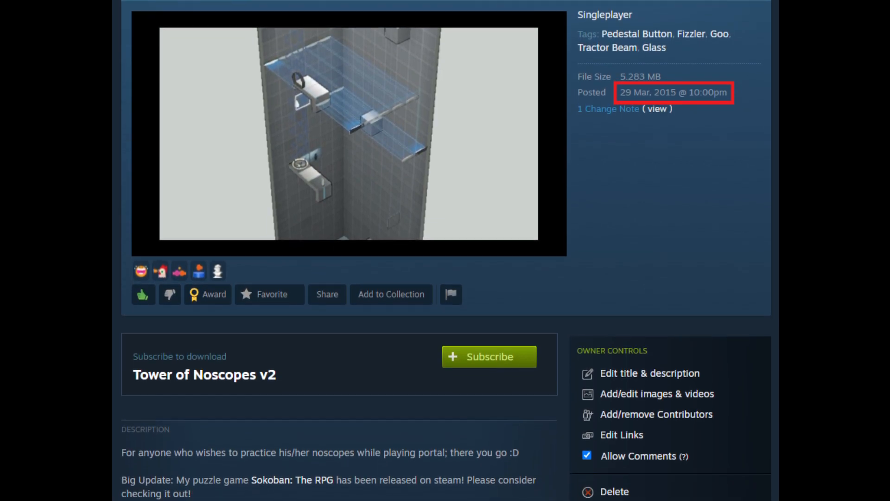
scroll(down, 3)
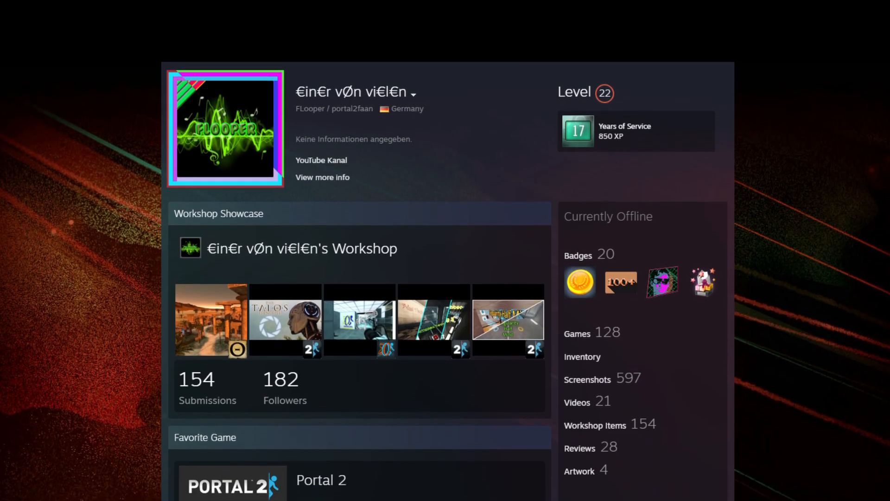
scroll(down, 3)
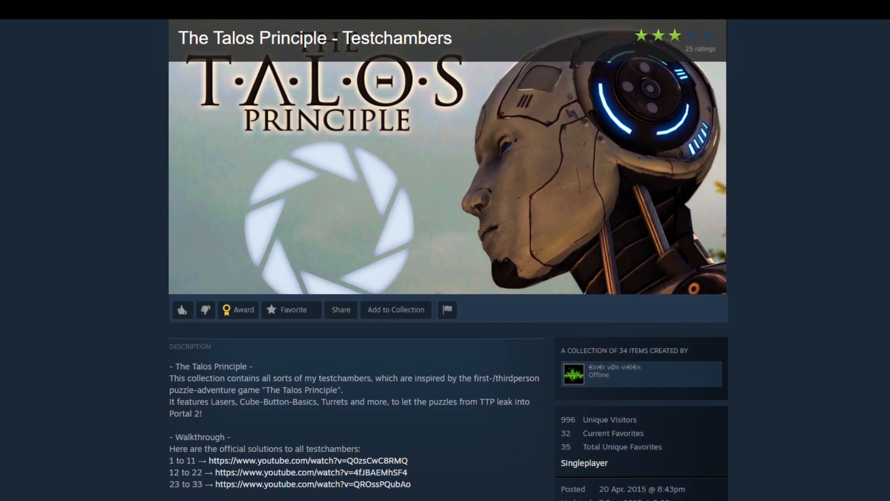
scroll(down, 3)
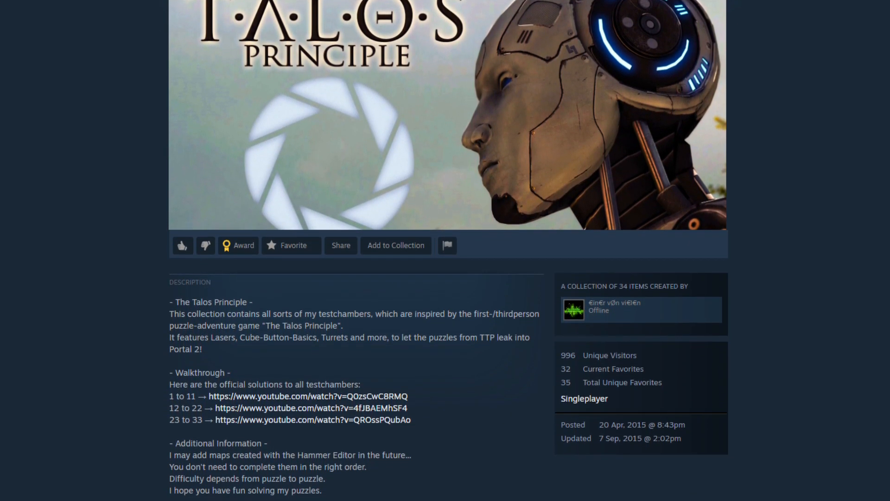
scroll(down, 3)
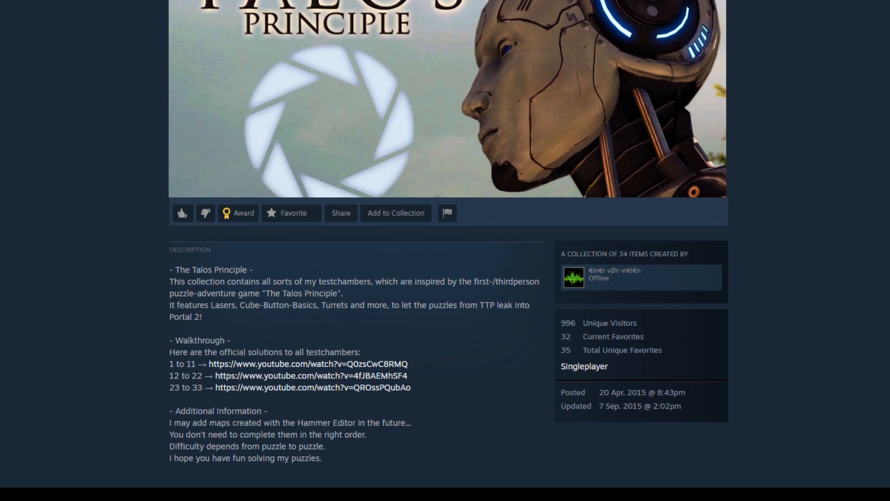
scroll(down, 3)
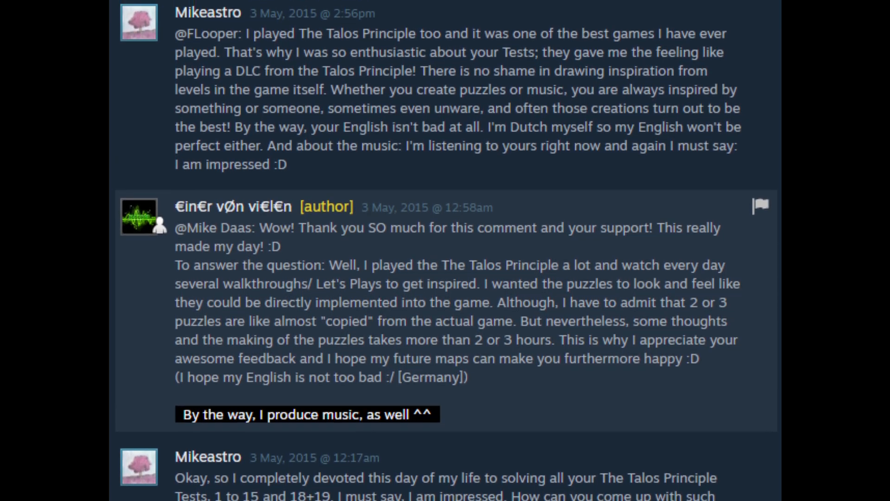
Scroll the Square Puzzle page down to its description and difficulty rating.
scroll(down, 3)
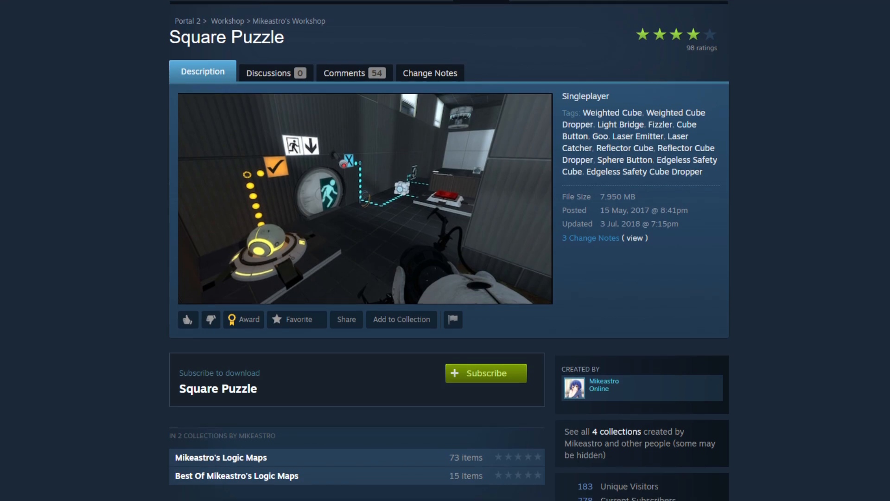
scroll(down, 3)
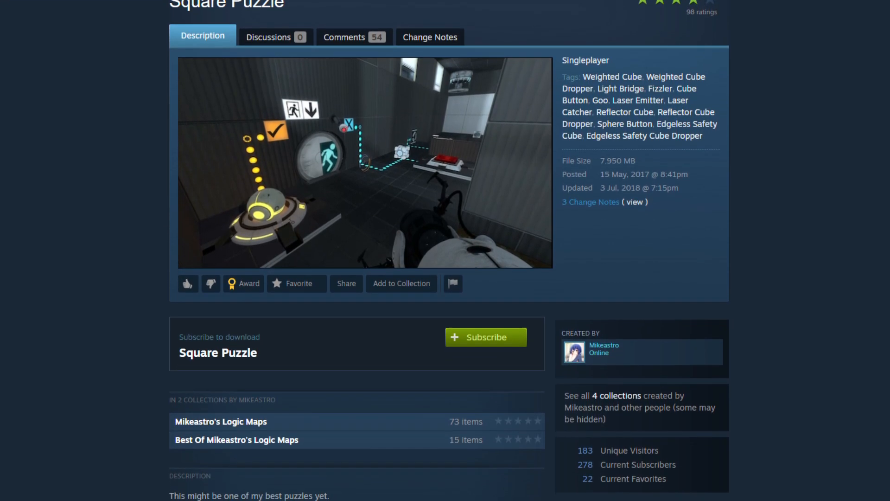
scroll(down, 3)
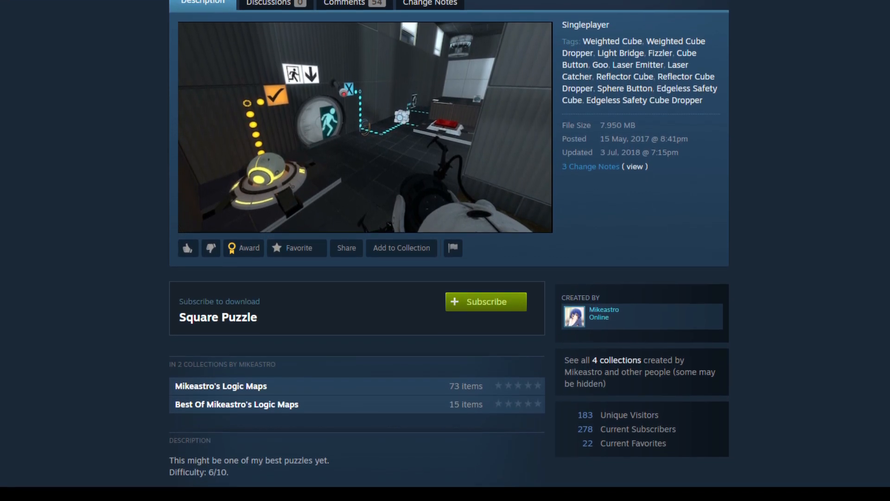
click(344, 3)
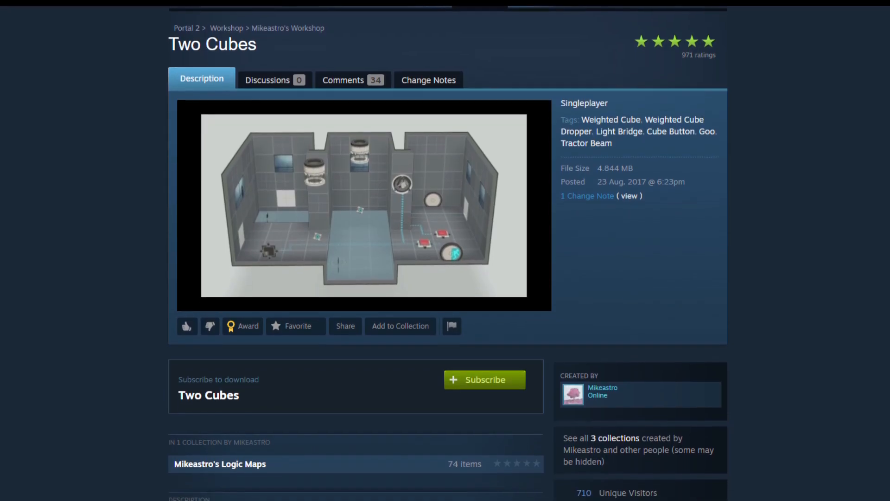
Show the Two Cubes Comments tab and scroll through the reader comments.
scroll(down, 3)
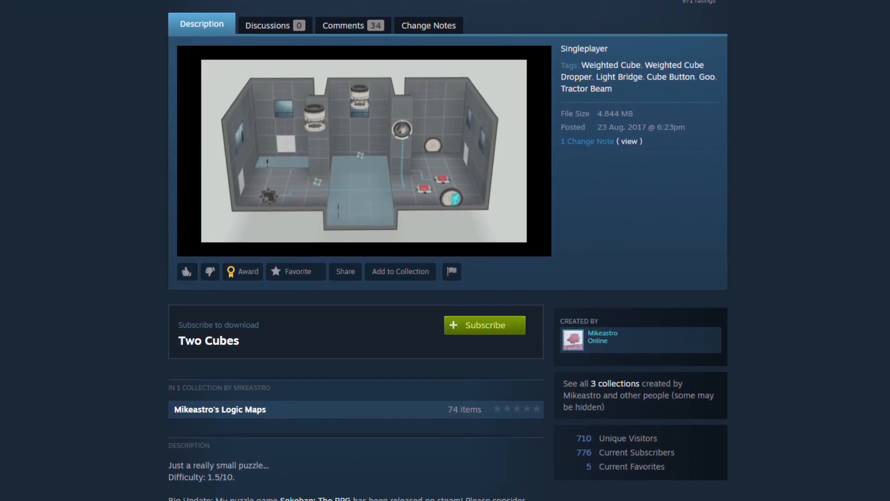
click(343, 25)
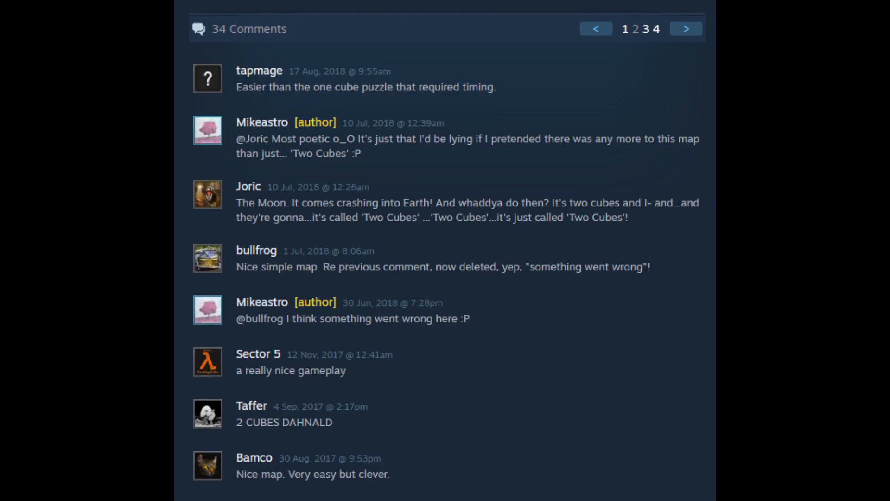
scroll(down, 3)
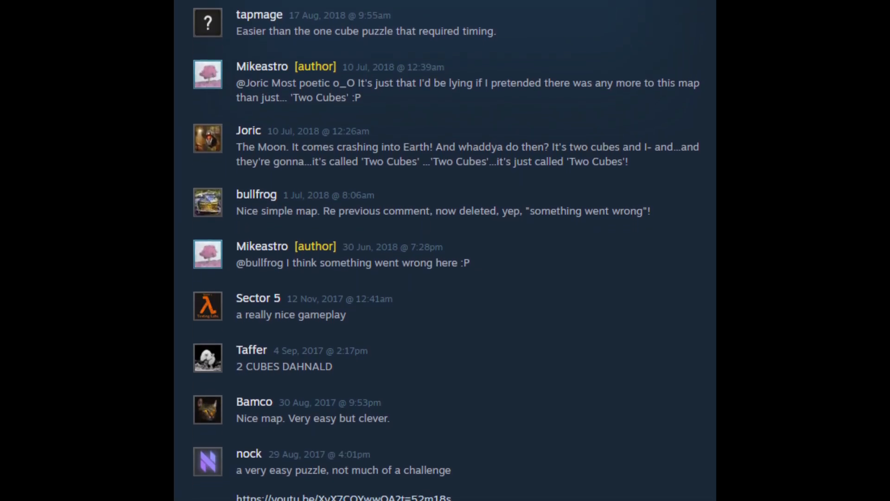
scroll(down, 3)
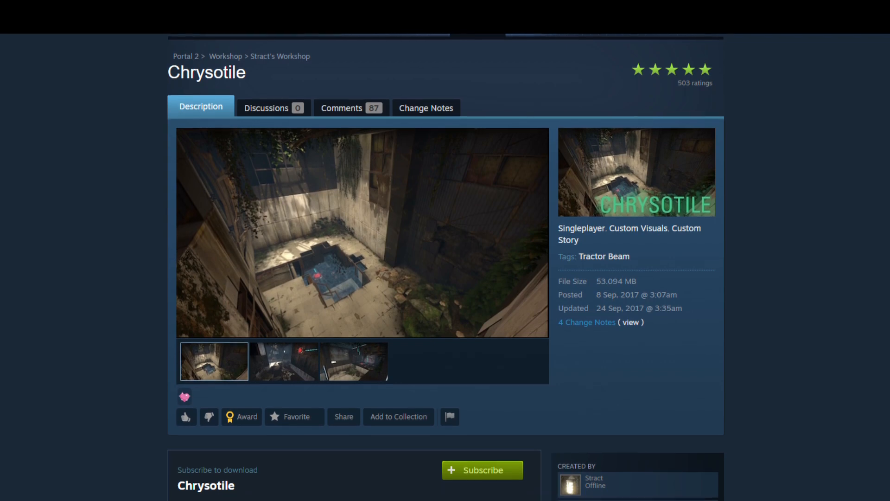
Scroll from the Workshop Showcase to page 2 of a map's 28-comment thread.
scroll(down, 3)
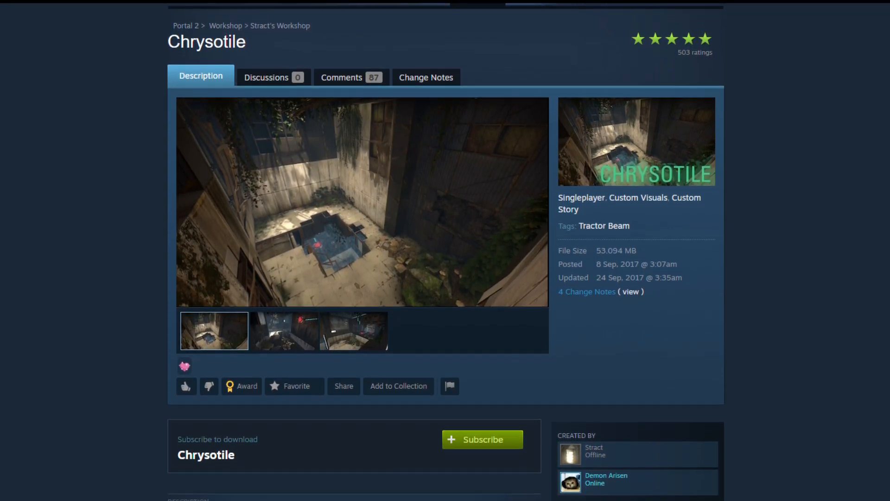
scroll(down, 3)
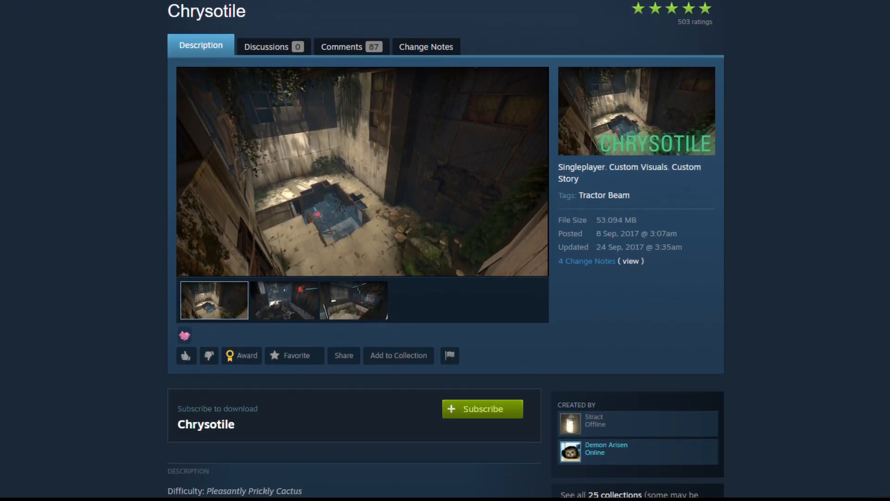
scroll(down, 3)
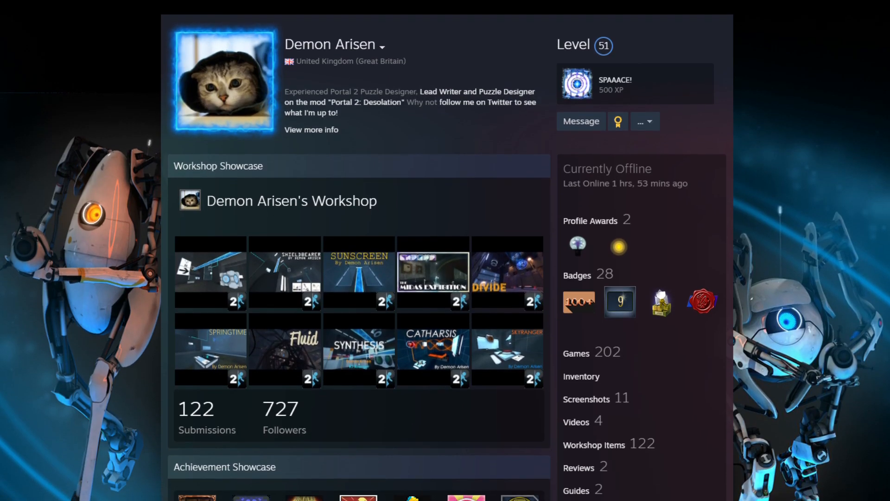
scroll(down, 3)
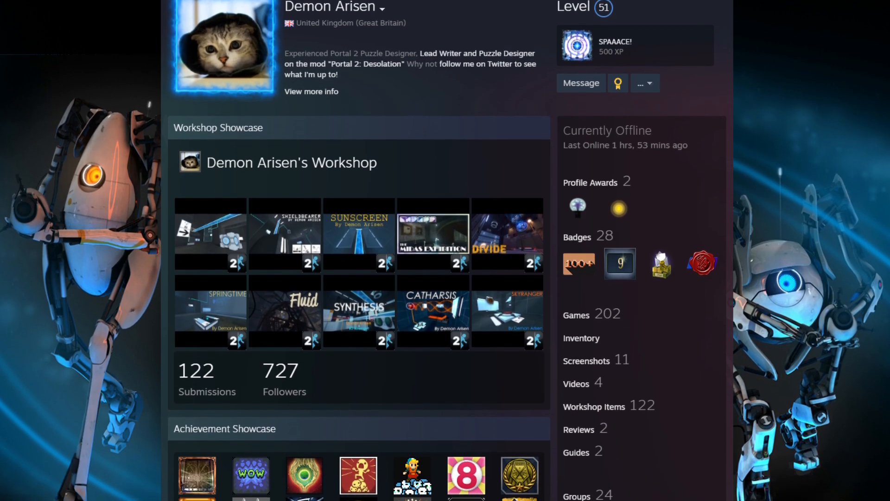
scroll(down, 3)
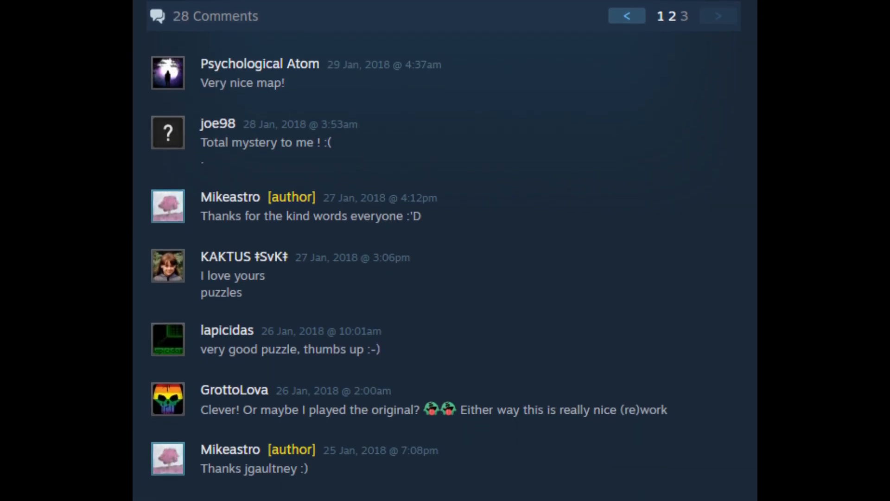
Scroll Inertial's page down to the June 2018 comments with red-underlined dates.
scroll(down, 3)
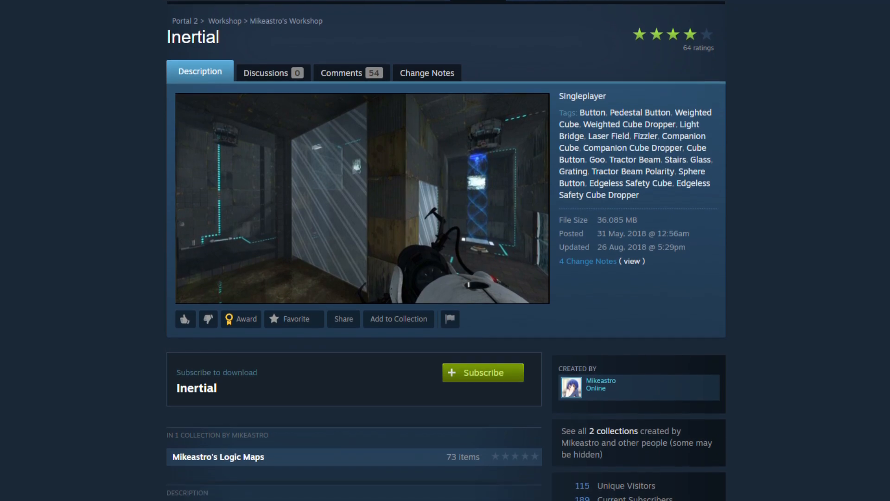
scroll(down, 3)
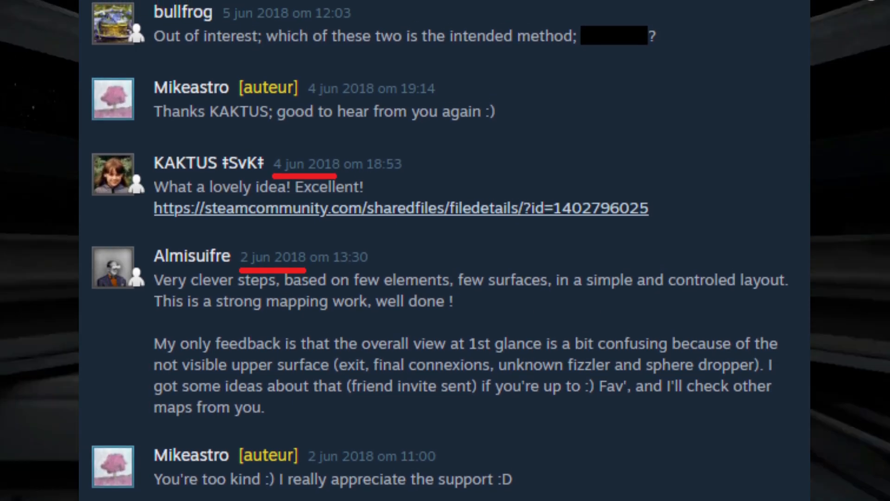
Scroll the mid-June comments, then reach the subscribed Section map in two collections.
scroll(up, 3)
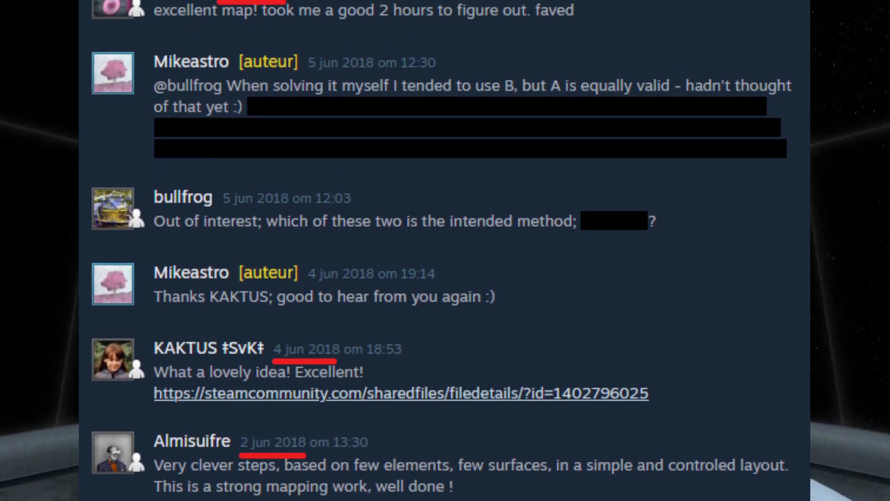
scroll(down, 3)
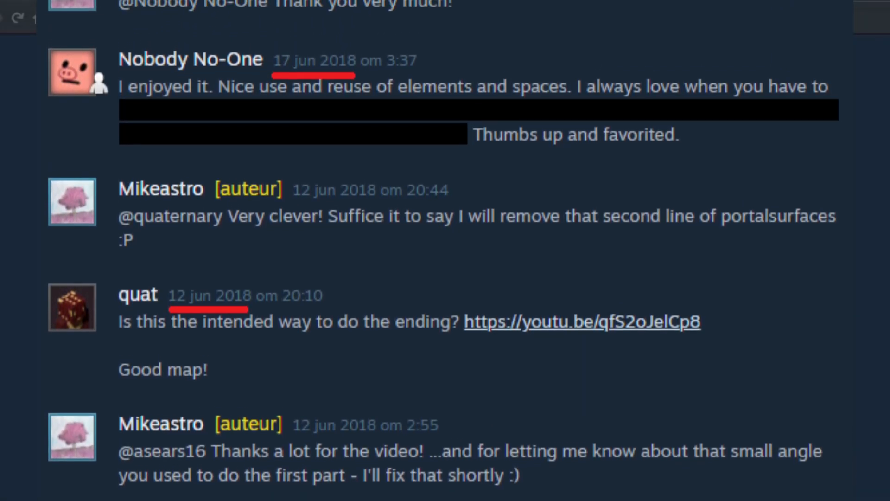
scroll(up, 3)
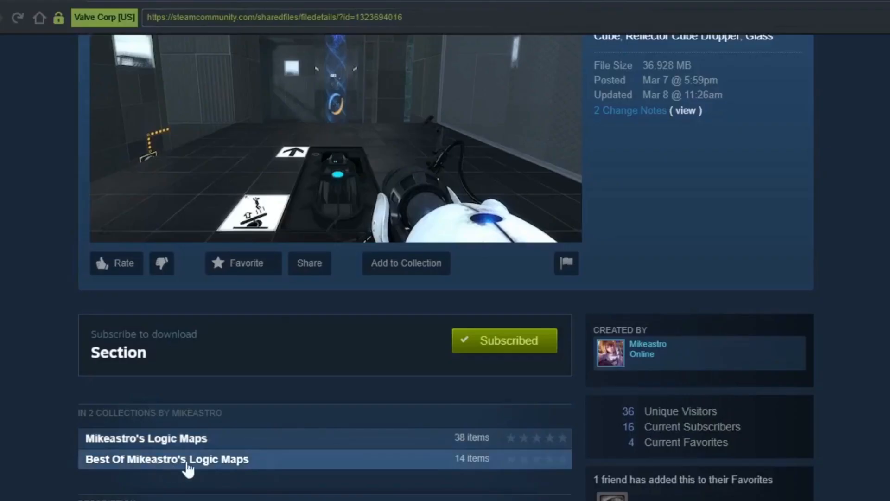
mouse_move(384, 473)
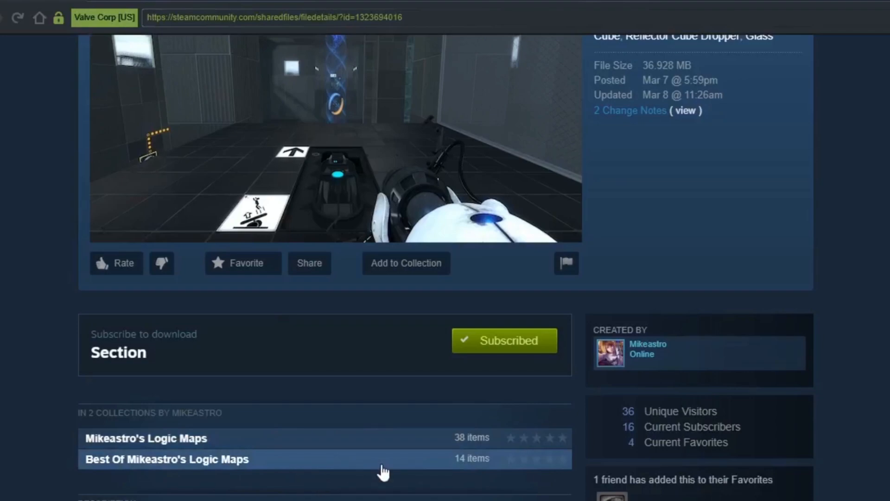
Scroll the Section page to its short Front Page note rated 4/10 difficulty.
scroll(up, 3)
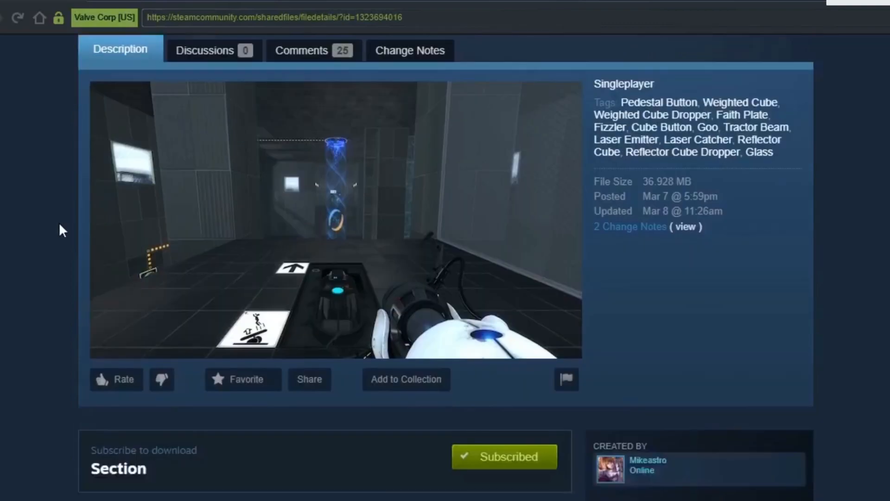
scroll(down, 3)
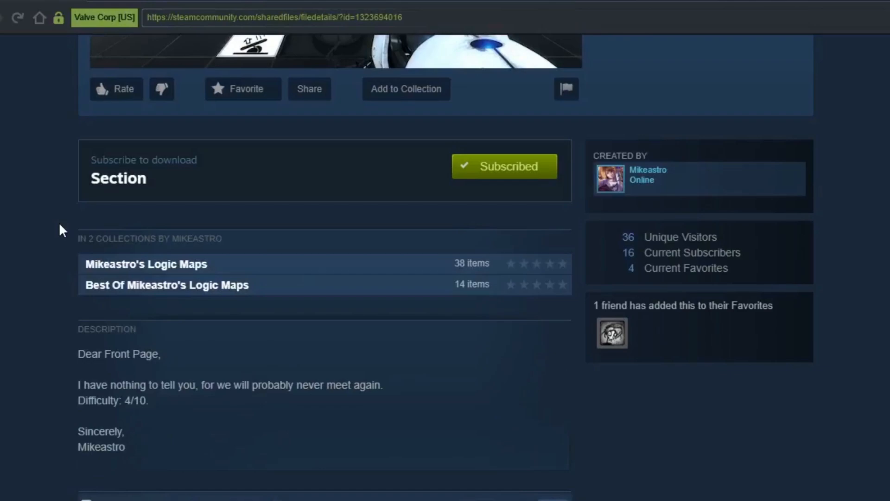
mouse_move(616, 341)
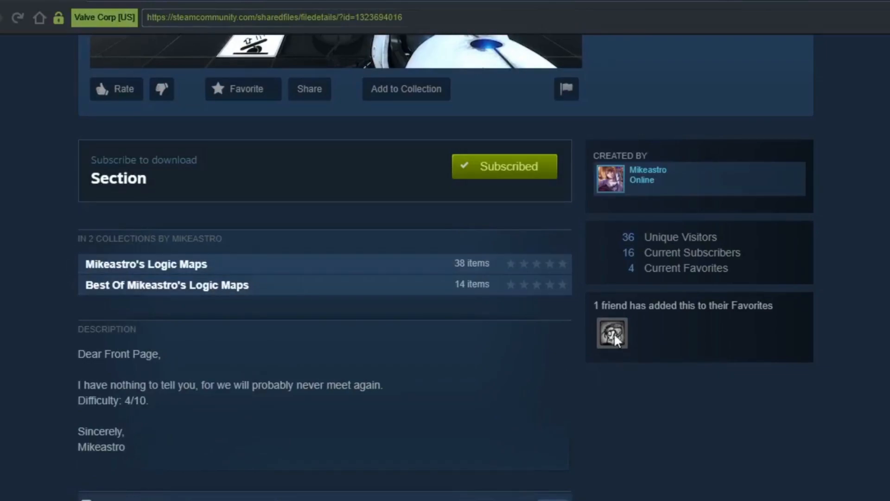
mouse_move(83, 445)
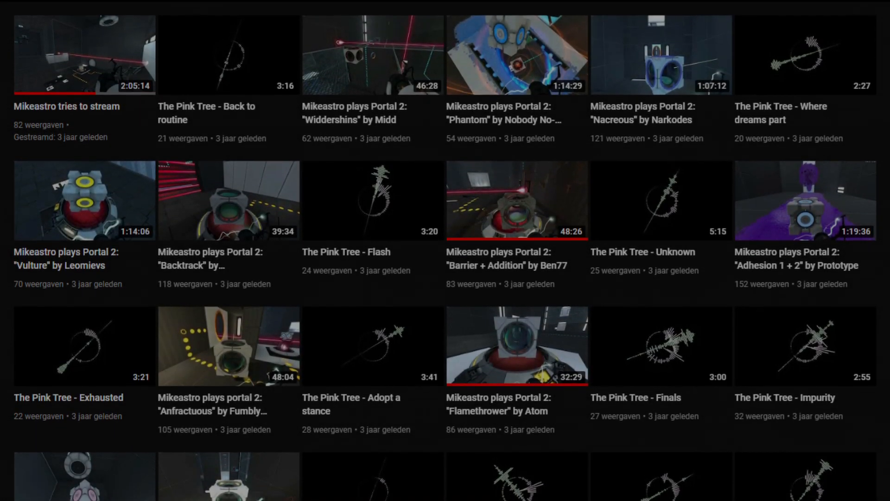
Scroll past the Videos grid and mod-on-hold Discord post to the 13-map Reliquiae collection.
scroll(down, 3)
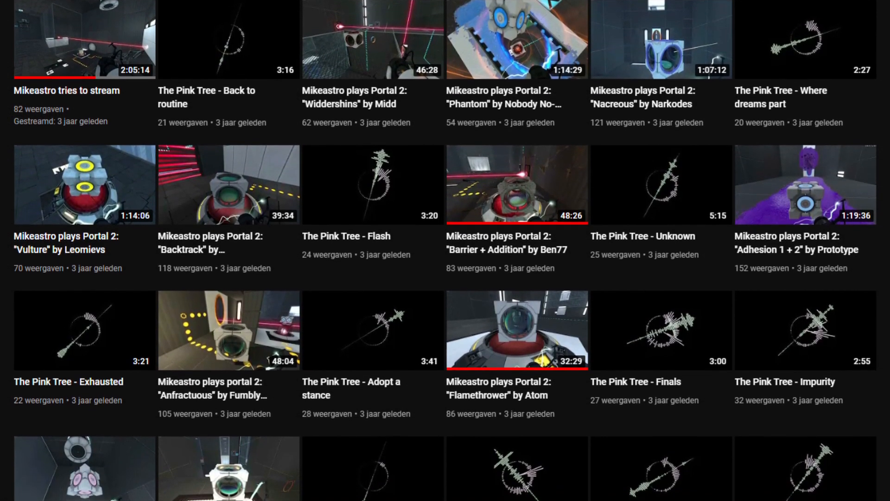
scroll(down, 3)
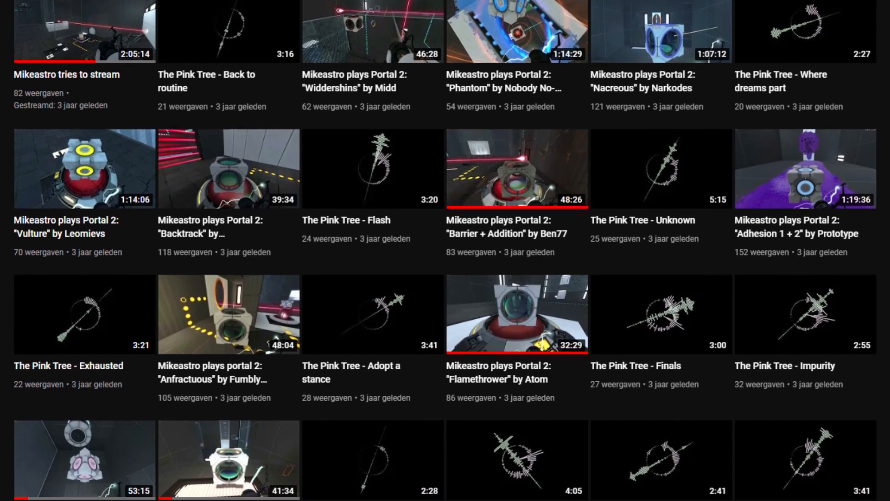
scroll(down, 3)
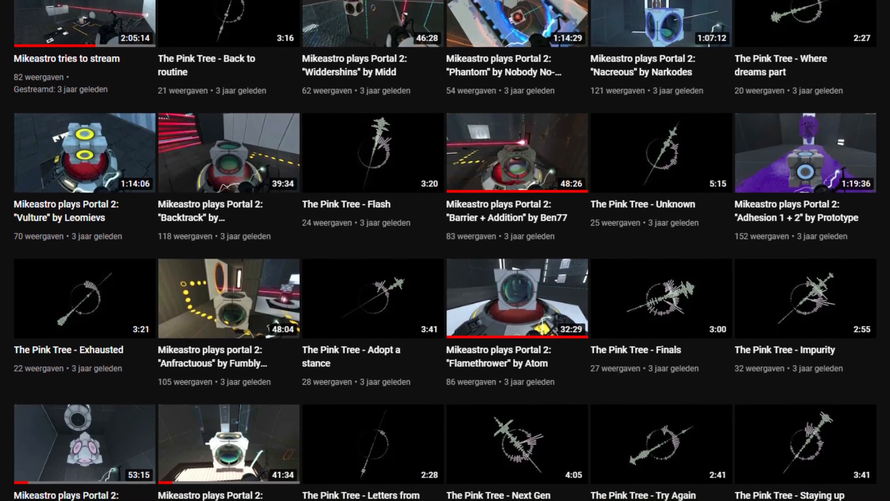
scroll(down, 3)
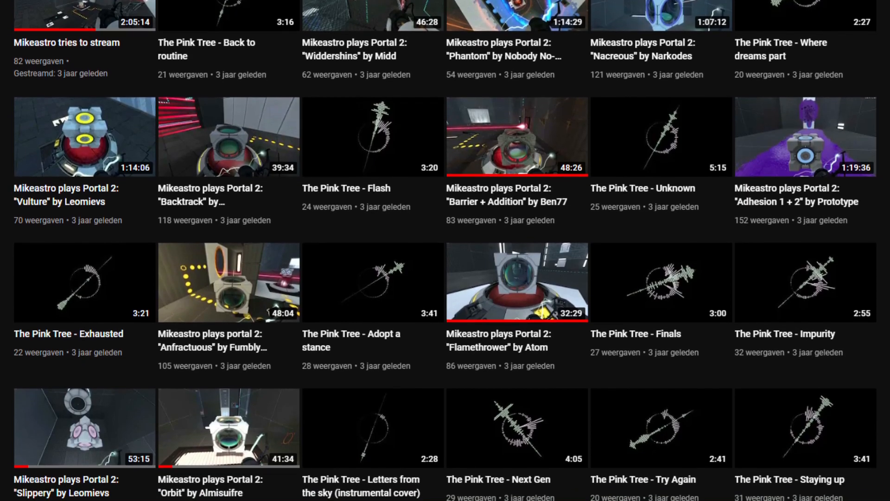
scroll(down, 3)
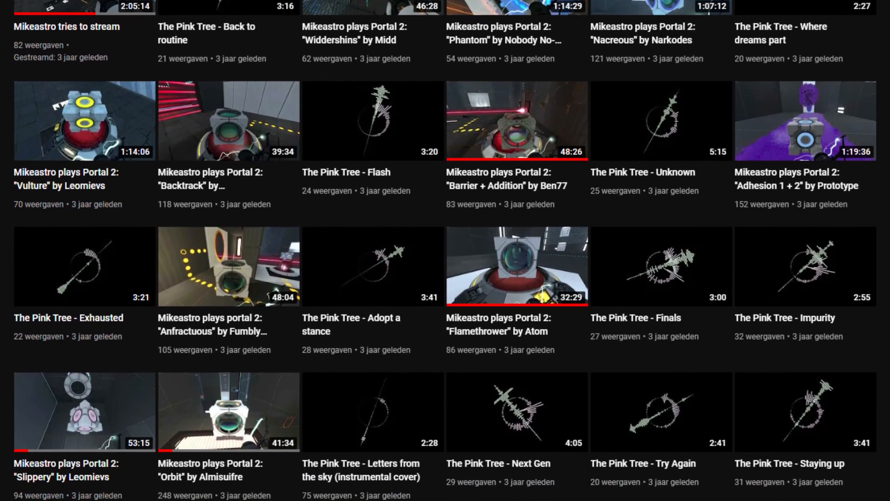
scroll(down, 3)
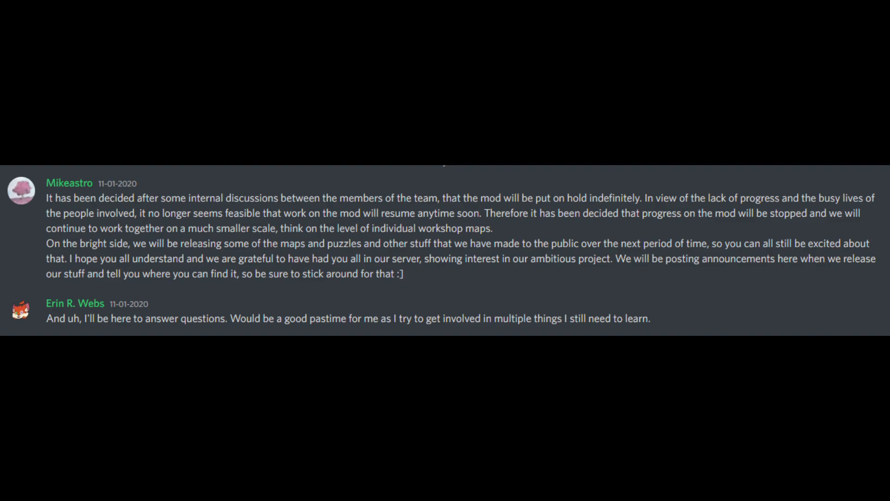
scroll(down, 3)
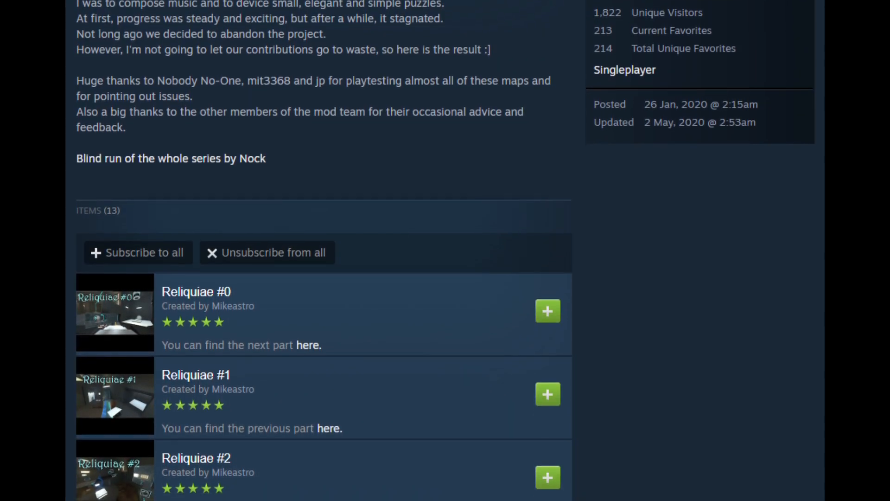
Scroll the Reliquiae item list to Reliquiae #1, rated 2/10 difficulty.
scroll(down, 3)
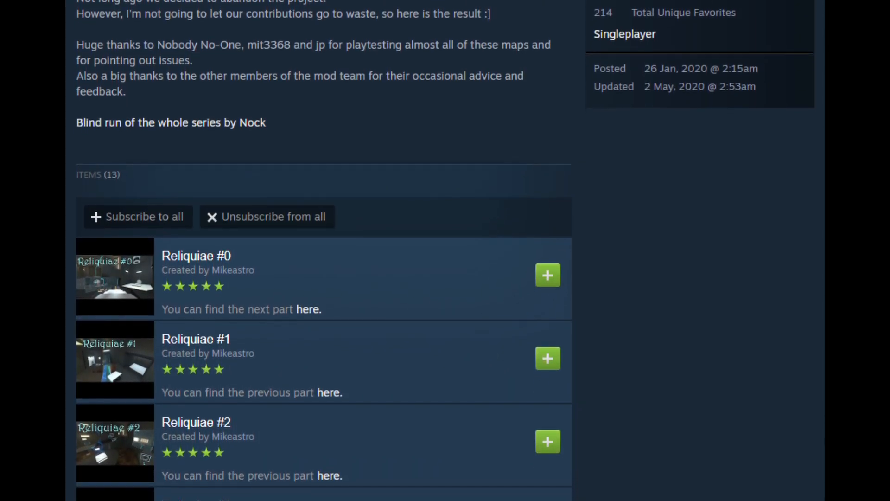
scroll(down, 3)
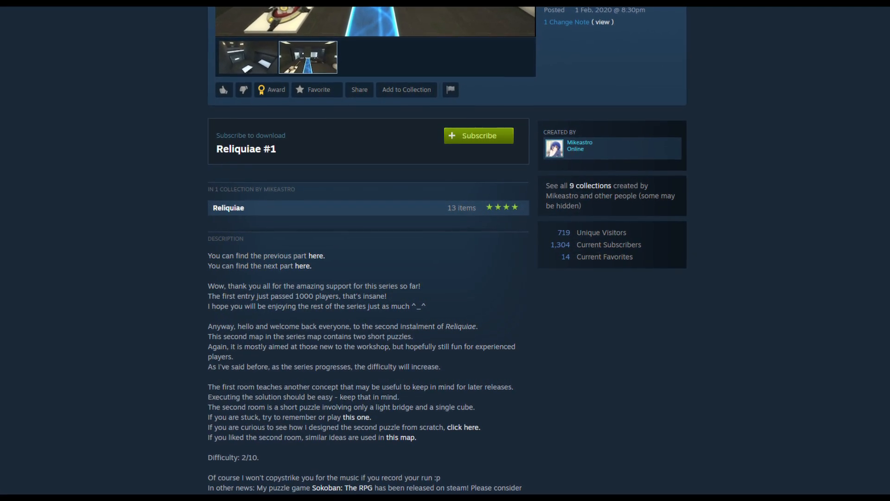
scroll(down, 3)
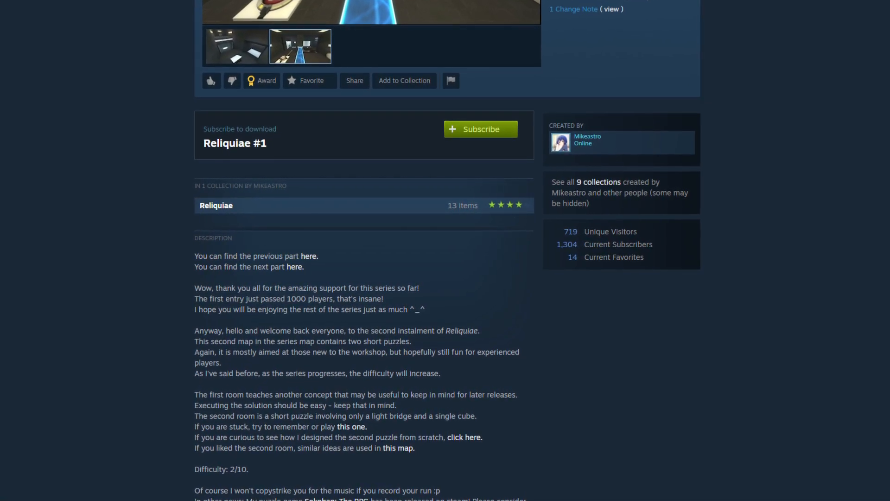
scroll(down, 3)
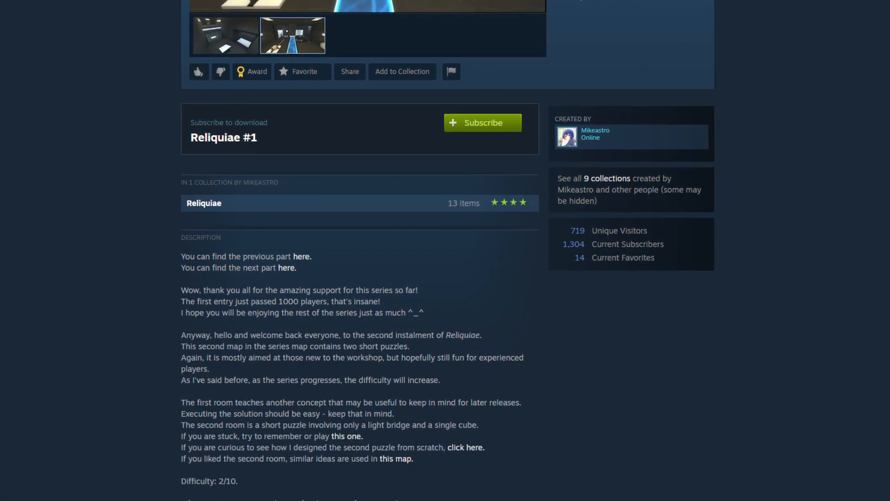